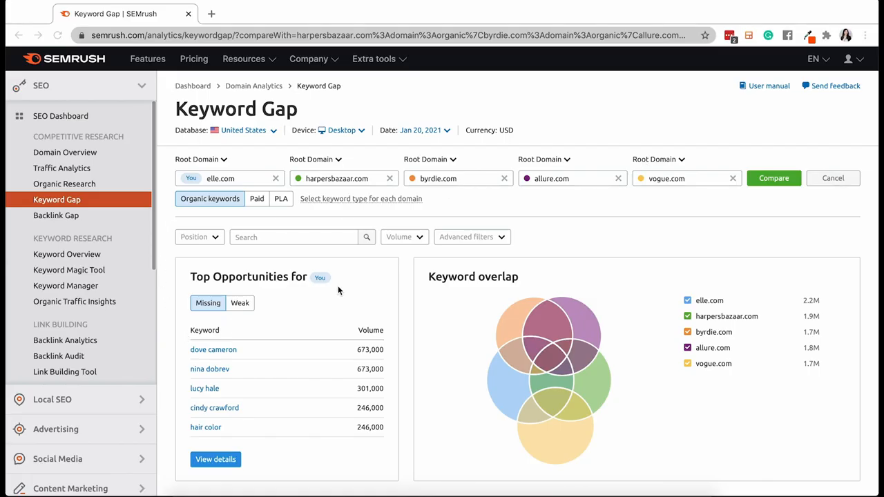
pyautogui.moveTo(552, 97)
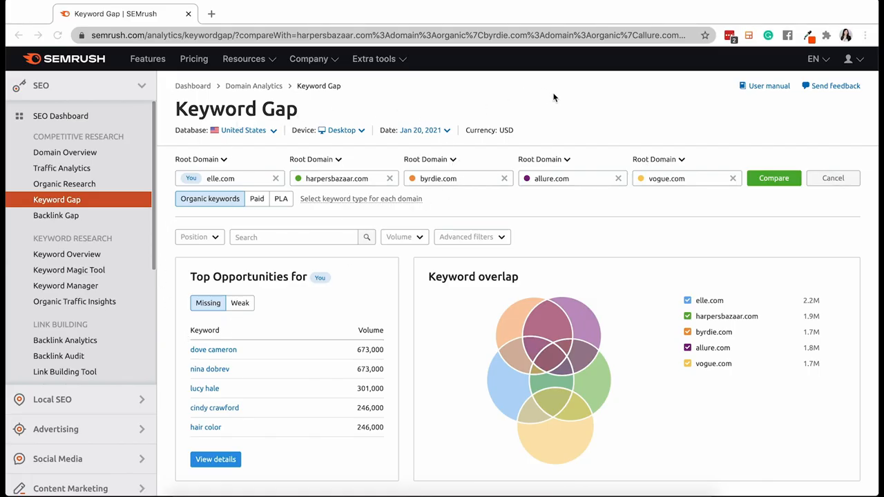
pyautogui.moveTo(583, 121)
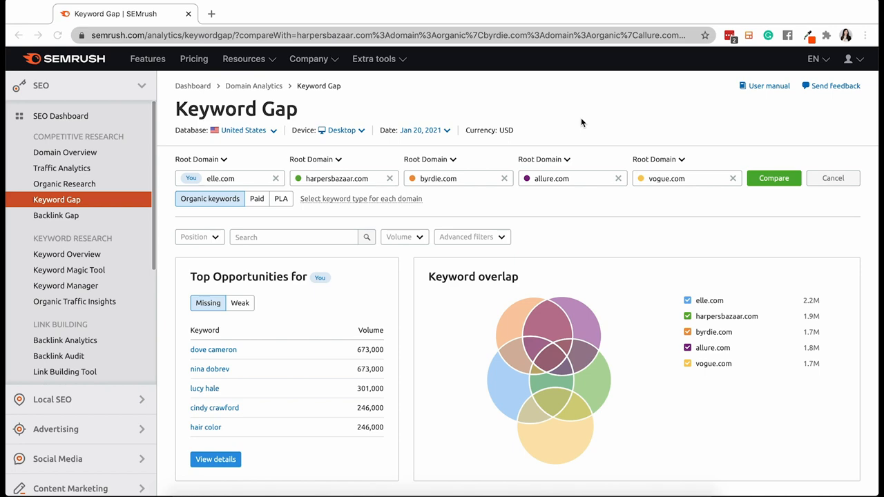
pyautogui.moveTo(577, 105)
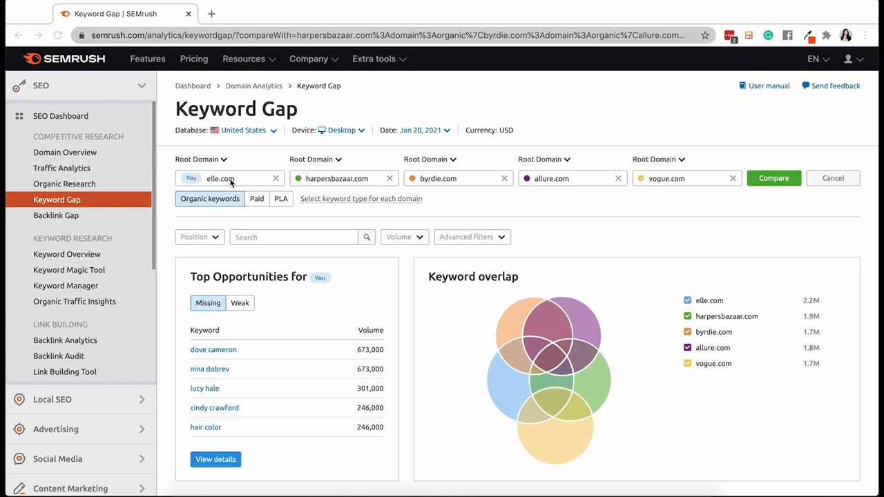
pyautogui.moveTo(257, 199)
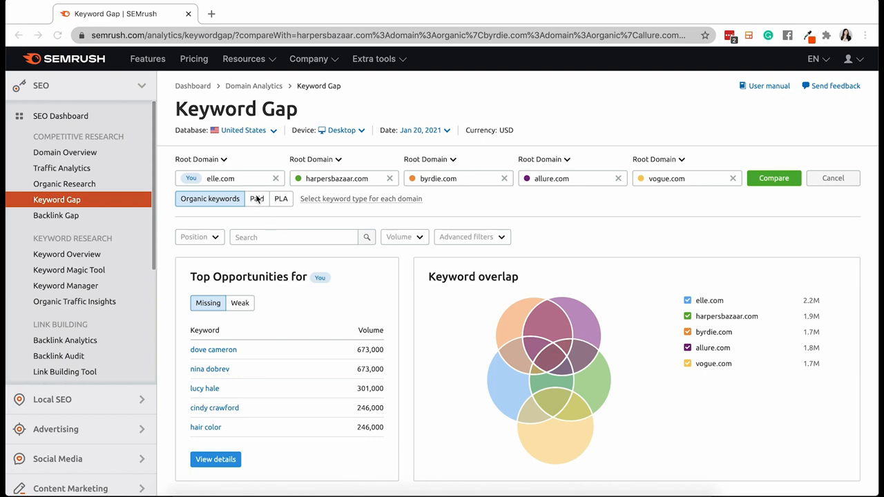
pyautogui.moveTo(494, 134)
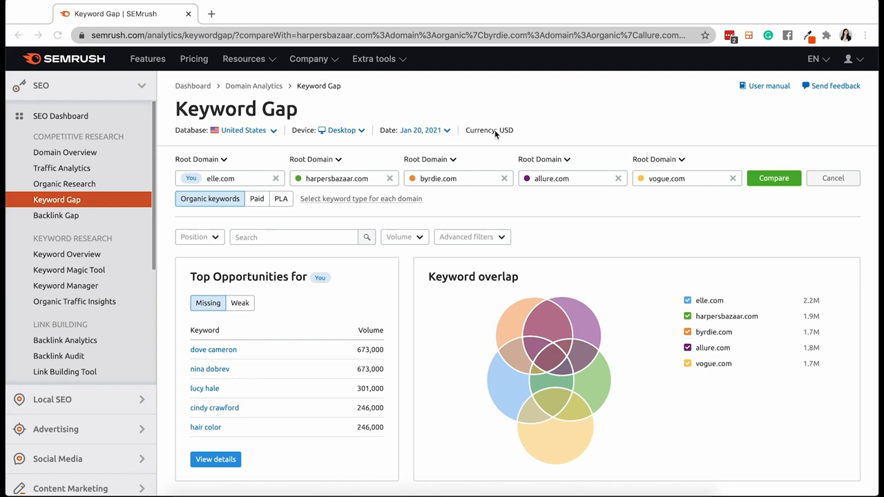
pyautogui.moveTo(505, 78)
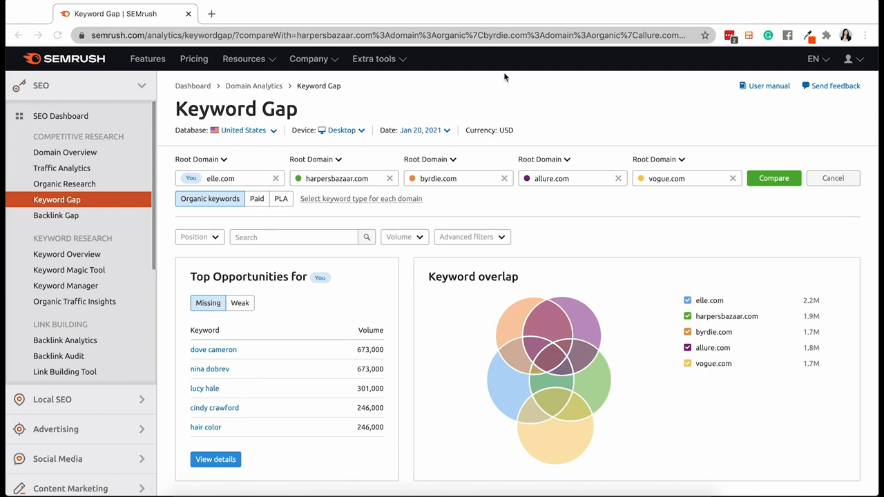
pyautogui.moveTo(368, 160)
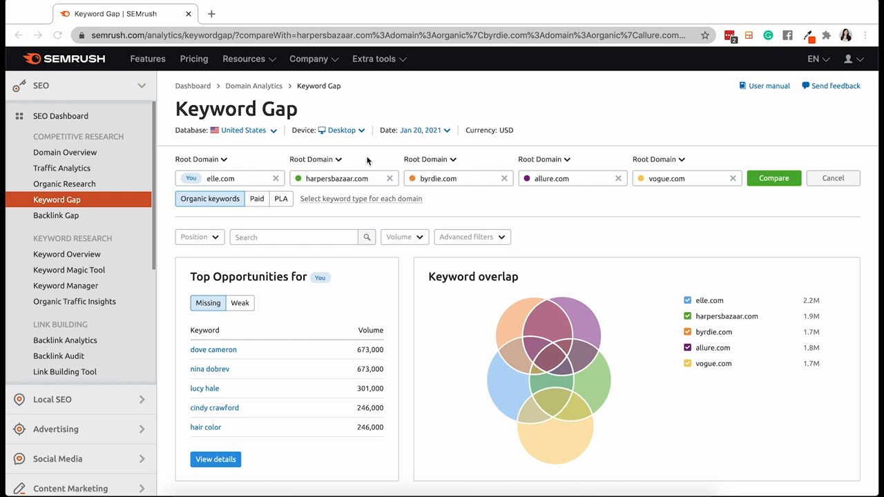
pyautogui.moveTo(209, 207)
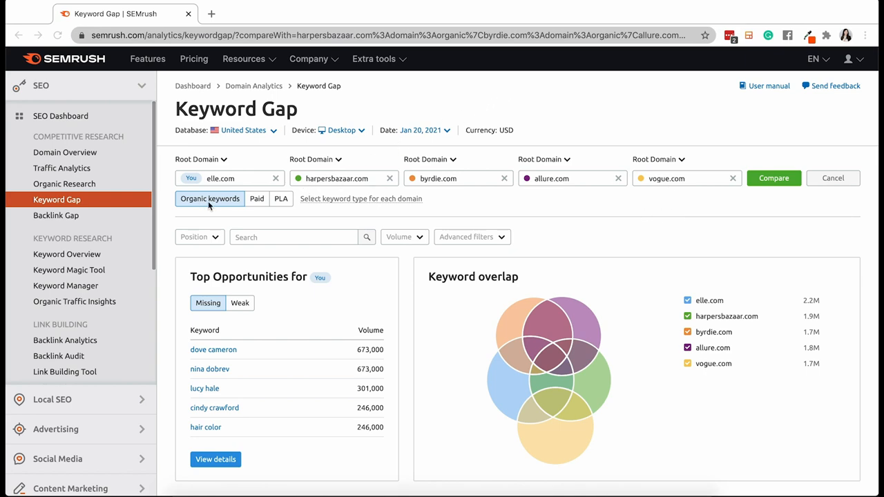
pyautogui.moveTo(364, 174)
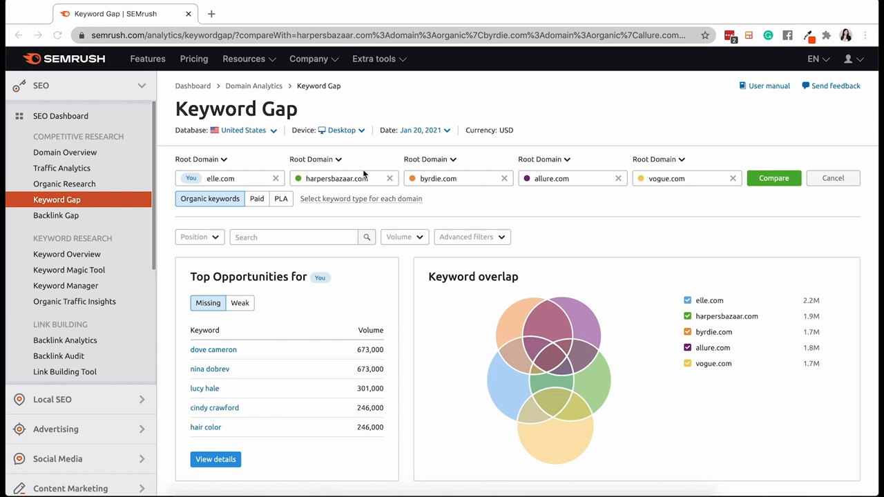
# Show suggested competitors for harpersbazaar.com, then list the keywords elle.com is missing in All keyword details
pyautogui.click(338, 178)
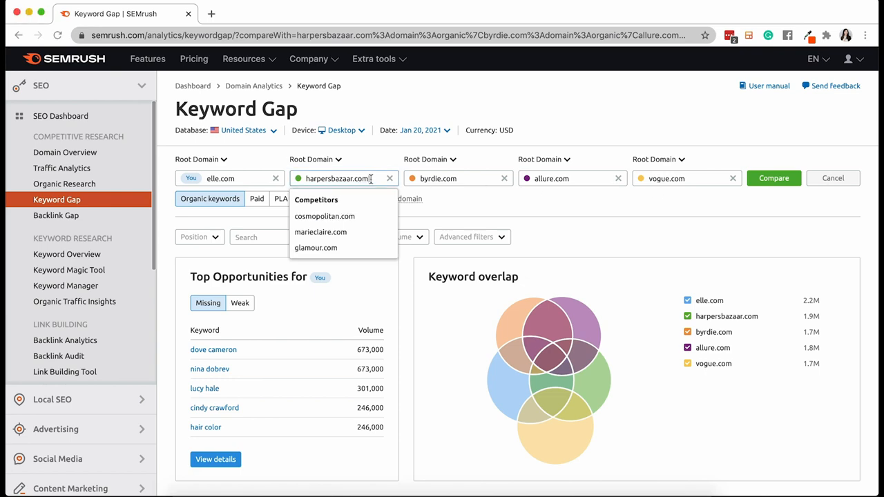
pyautogui.moveTo(377, 196)
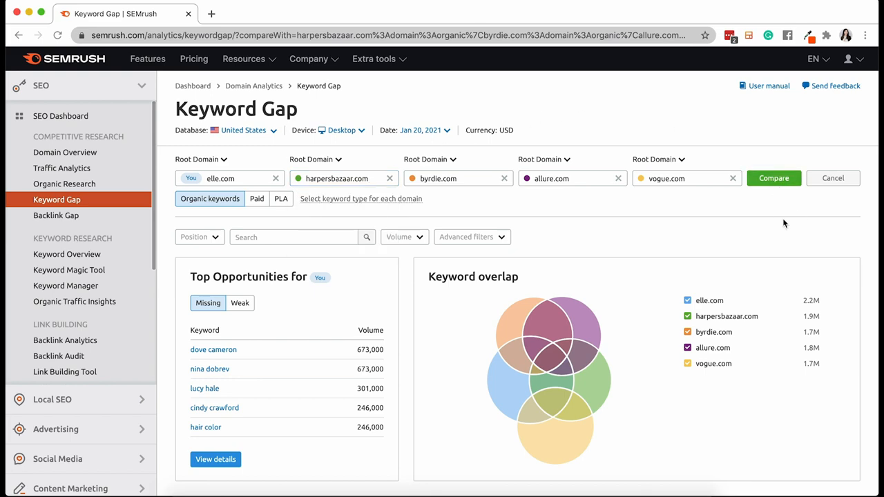
pyautogui.moveTo(622, 218)
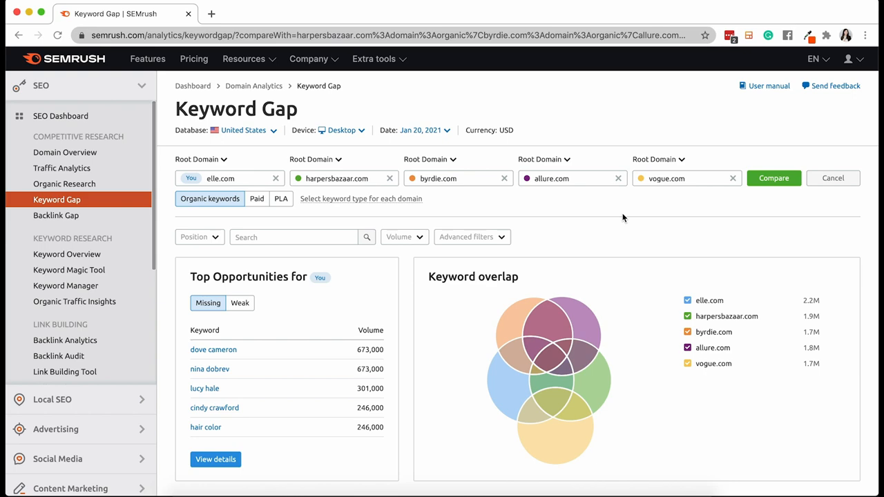
pyautogui.scroll(-3)
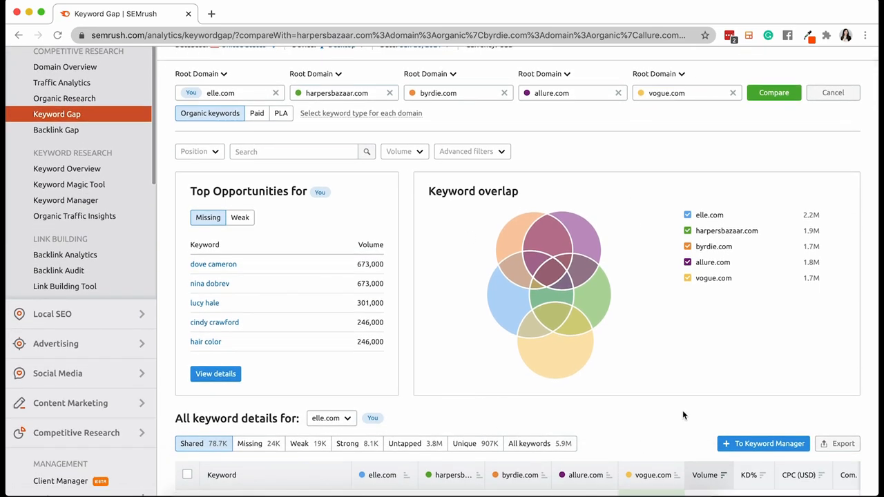
pyautogui.moveTo(660, 92)
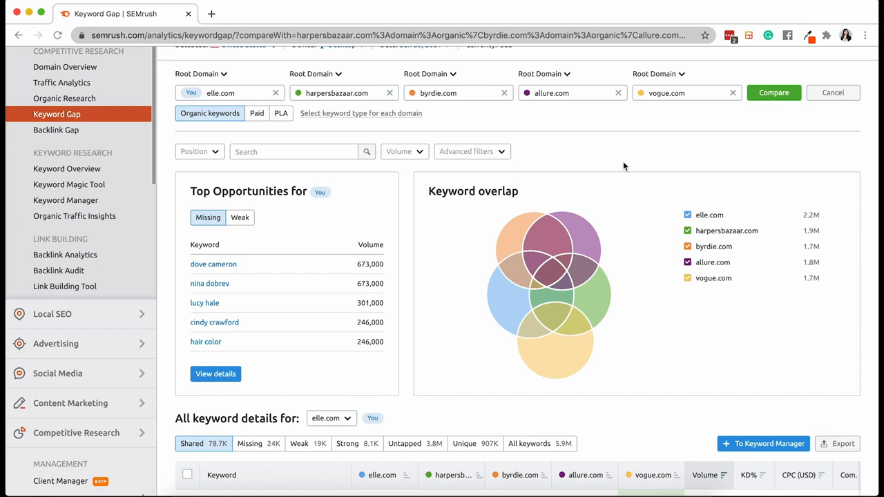
pyautogui.moveTo(384, 194)
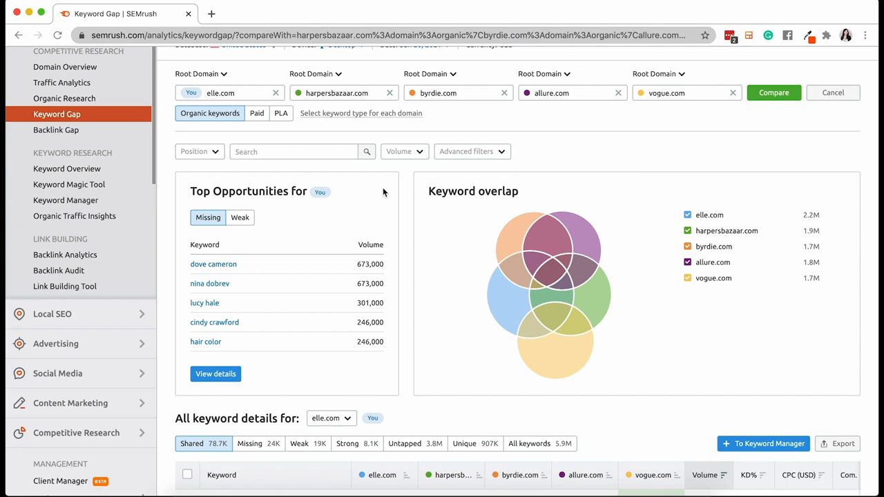
pyautogui.moveTo(410, 214)
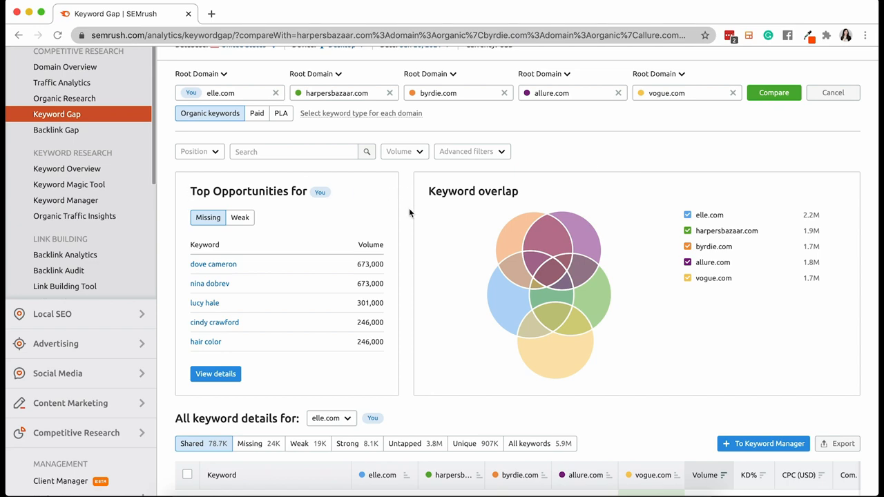
pyautogui.scroll(-3)
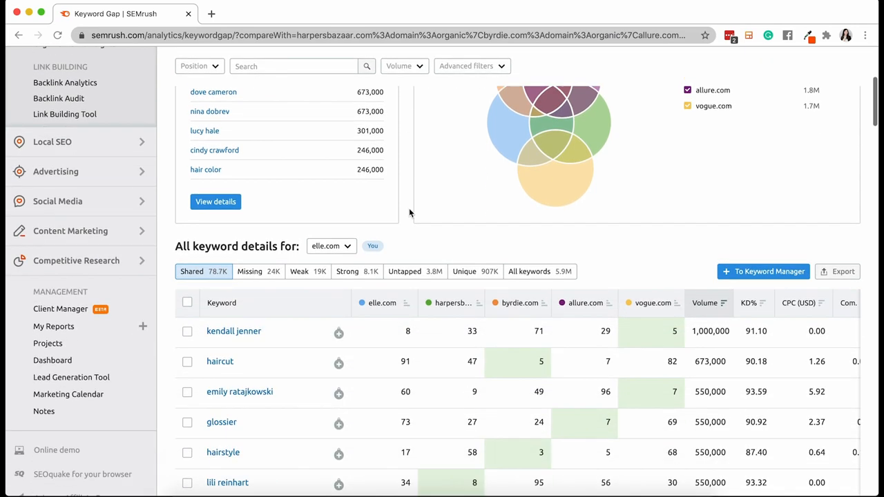
pyautogui.scroll(-3)
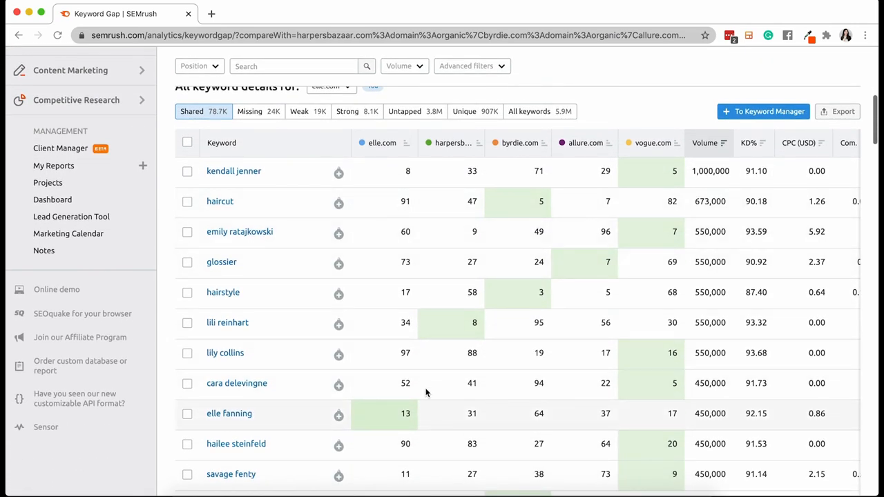
pyautogui.scroll(3)
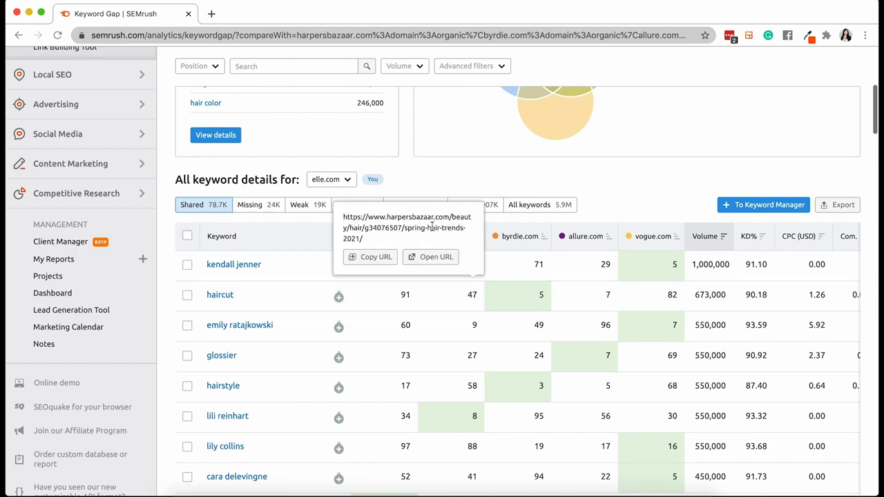
pyautogui.click(248, 204)
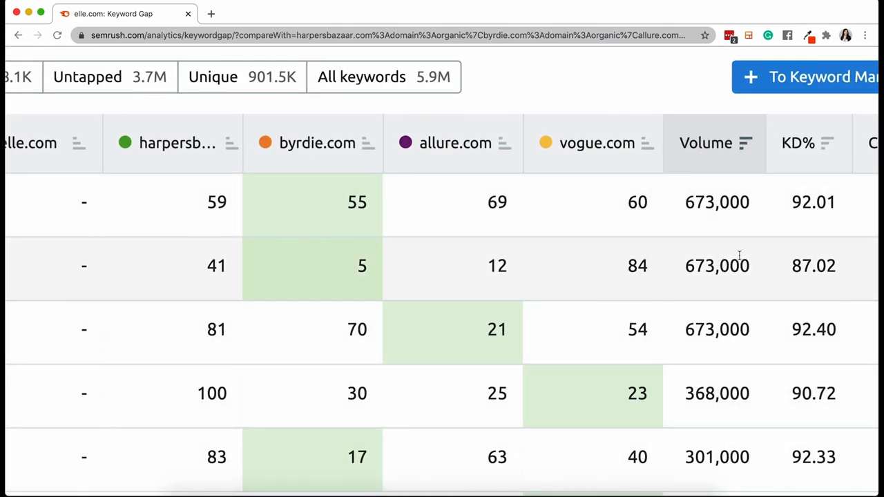
# Filter the Keyword Gap table to Missing keywords and tick purple shampoo for Keyword Manager
pyautogui.scroll(3)
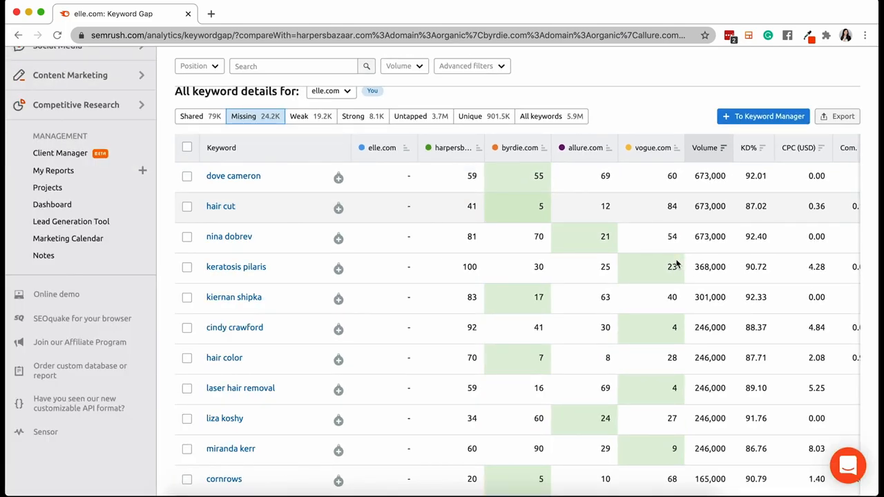
pyautogui.scroll(3)
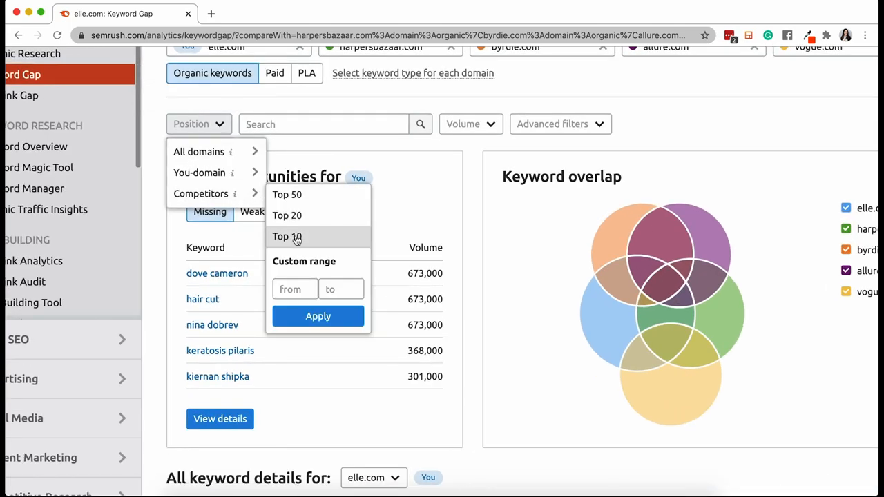
pyautogui.click(287, 236)
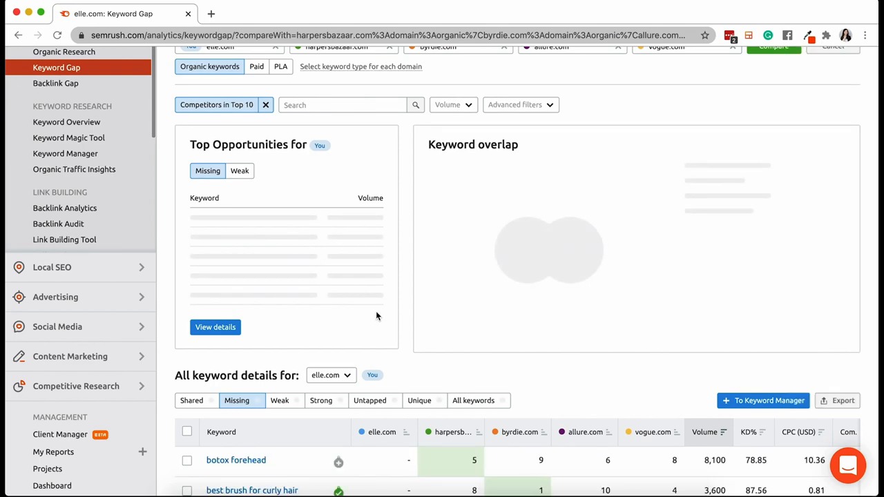
pyautogui.scroll(-3)
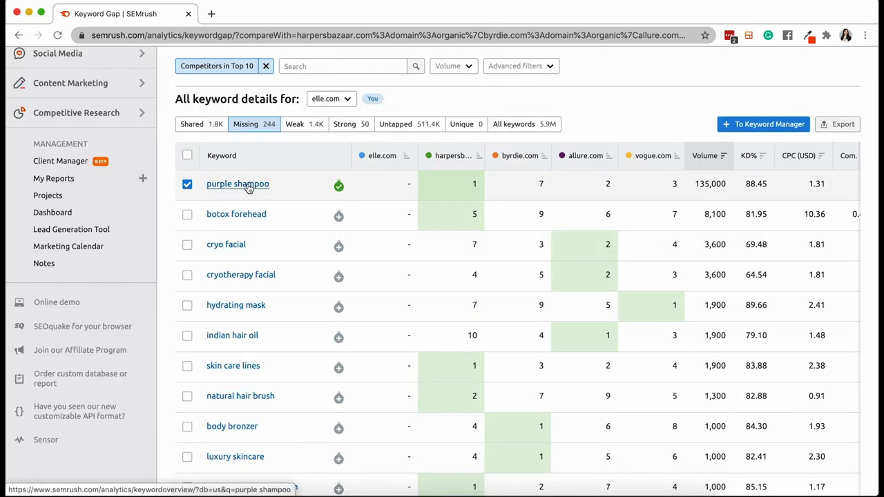
# View all 3,271 question keywords for purple shampoo from its Keyword Overview
pyautogui.click(237, 184)
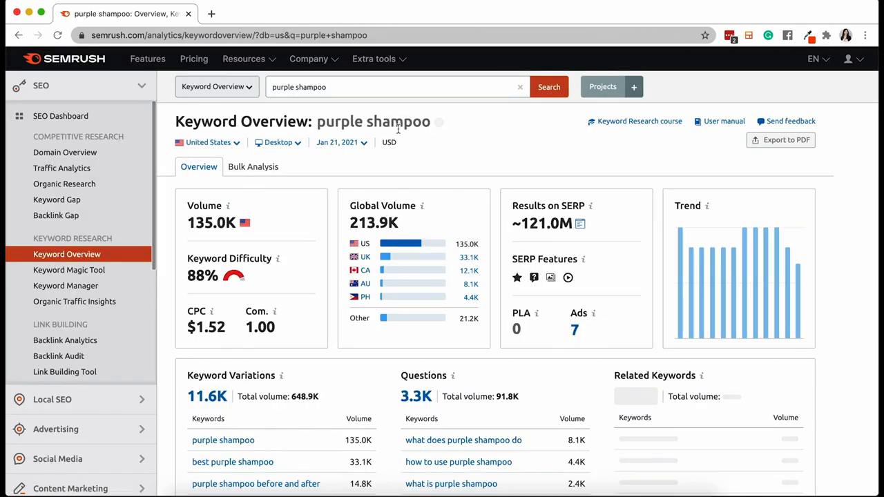
pyautogui.scroll(-3)
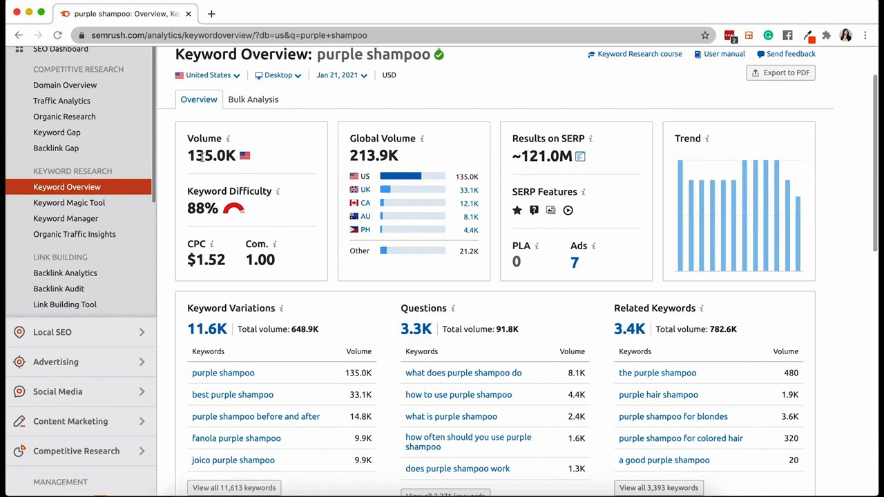
pyautogui.scroll(-3)
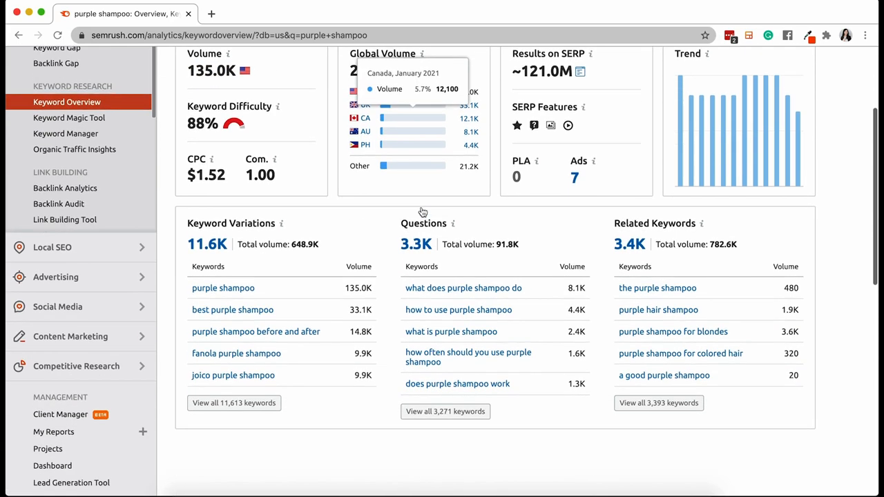
pyautogui.scroll(-3)
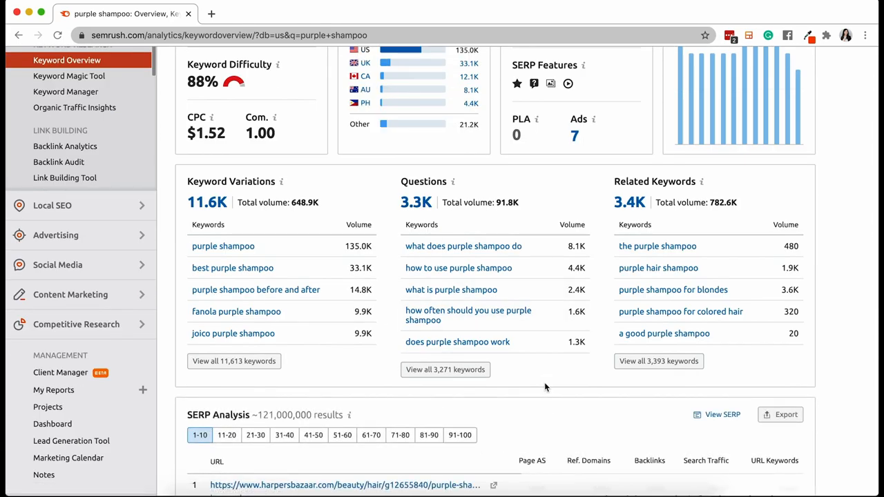
pyautogui.moveTo(505, 384)
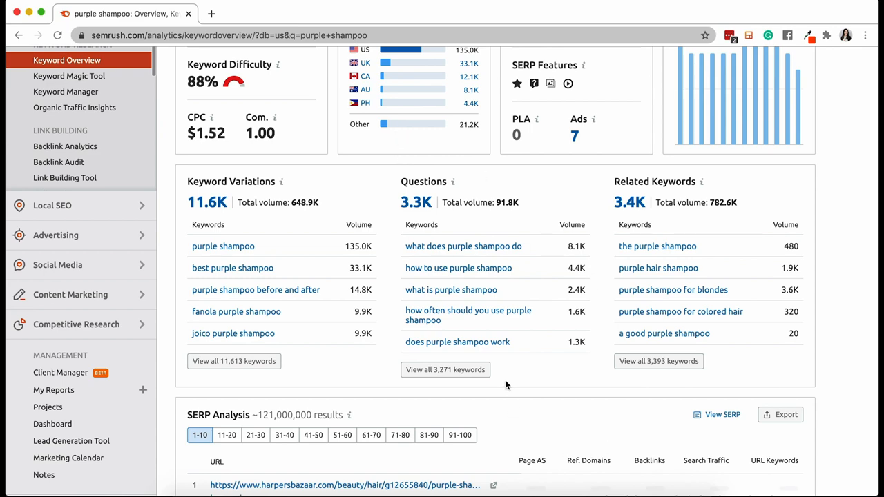
pyautogui.moveTo(429, 383)
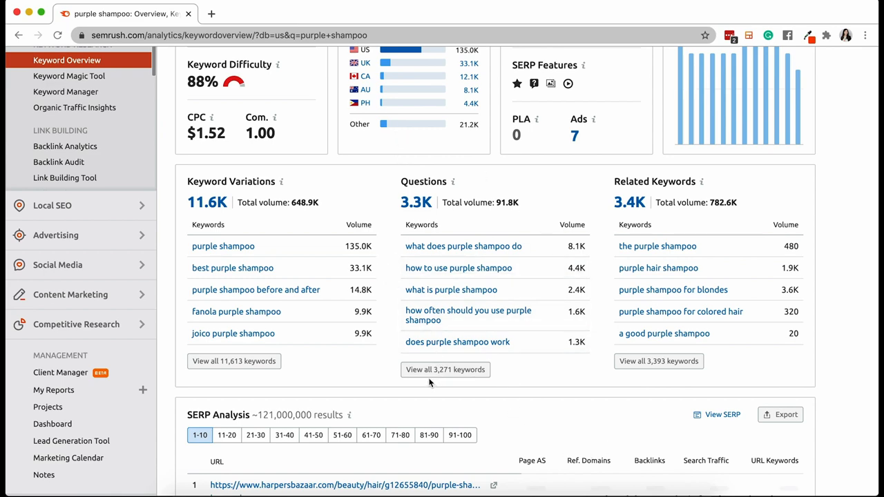
pyautogui.click(444, 370)
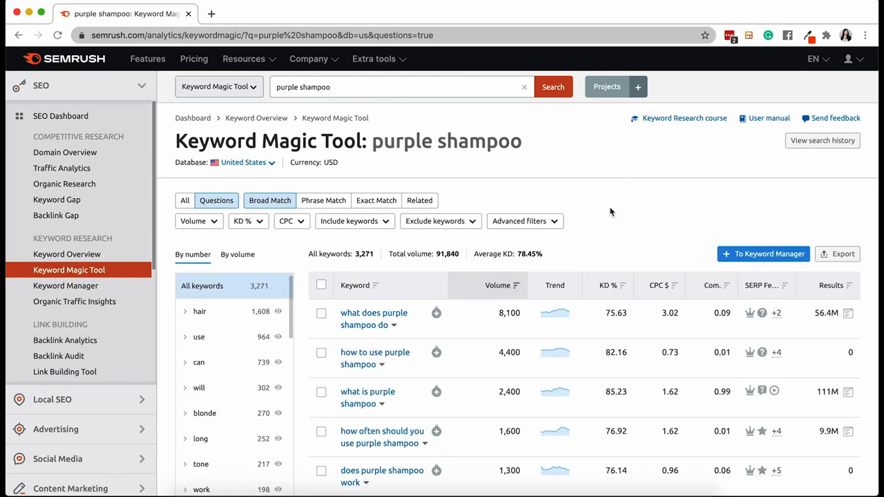
# Save 'what does purple shampoo do' and 'how to use purple shampoo' to the Elle.com keyword list
pyautogui.scroll(-3)
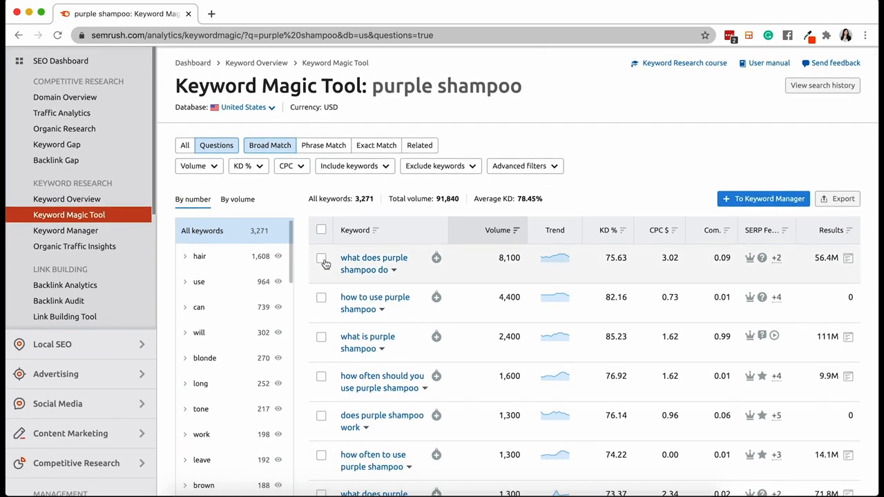
pyautogui.click(321, 258)
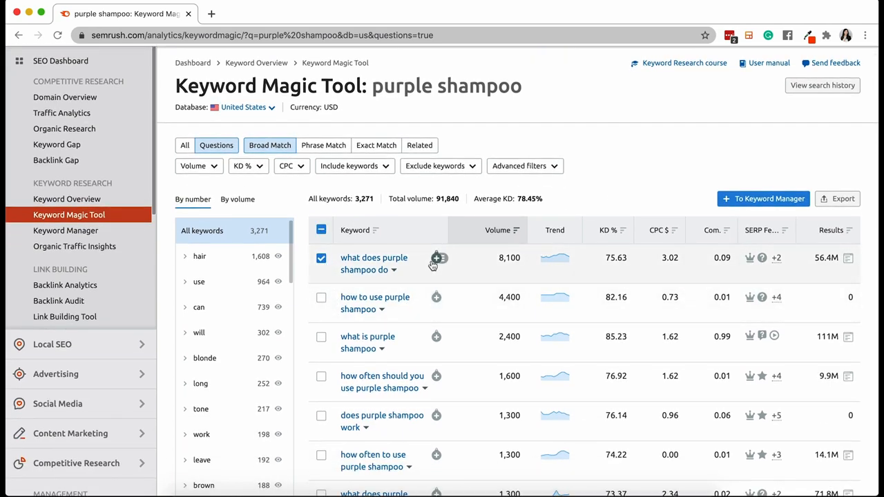
pyautogui.click(436, 258)
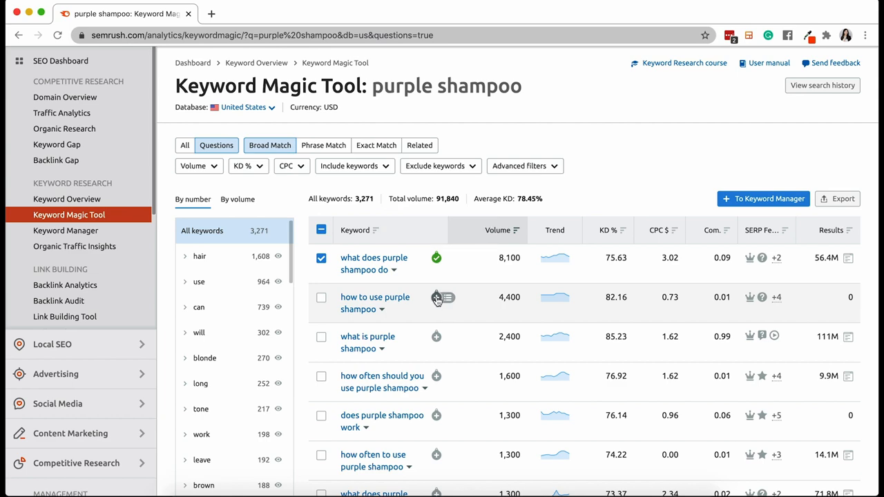
pyautogui.click(436, 296)
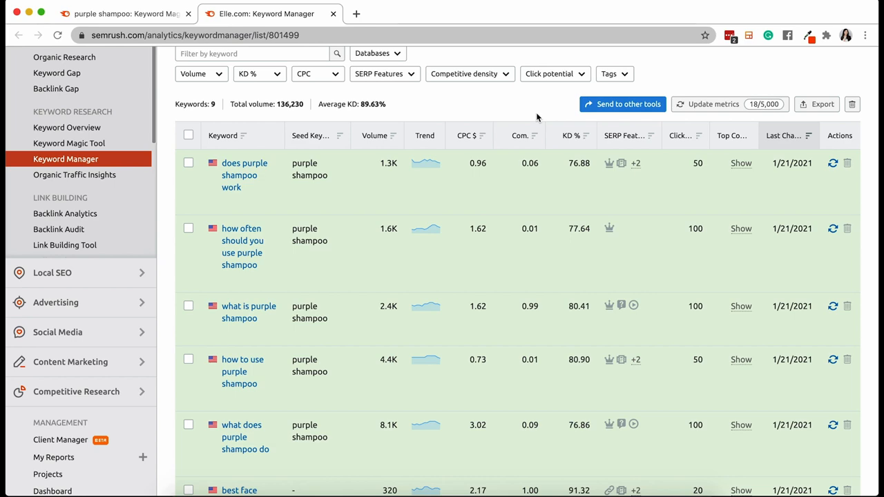
pyautogui.moveTo(670, 180)
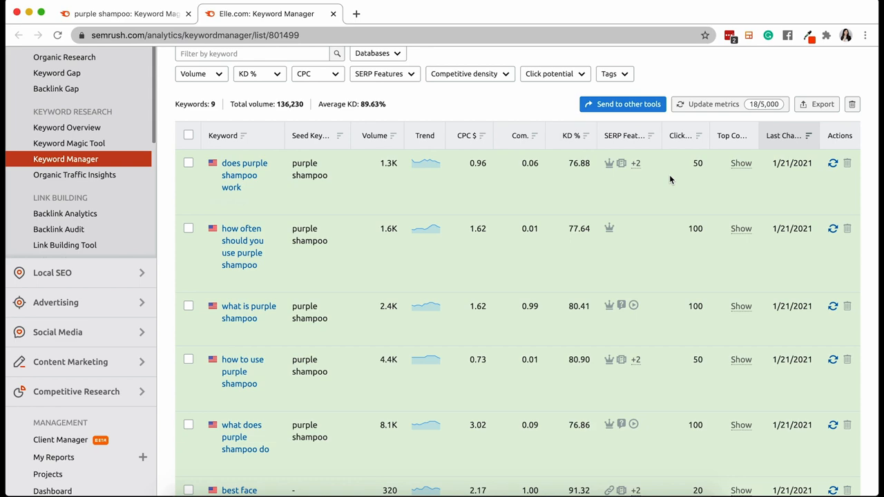
pyautogui.moveTo(679, 136)
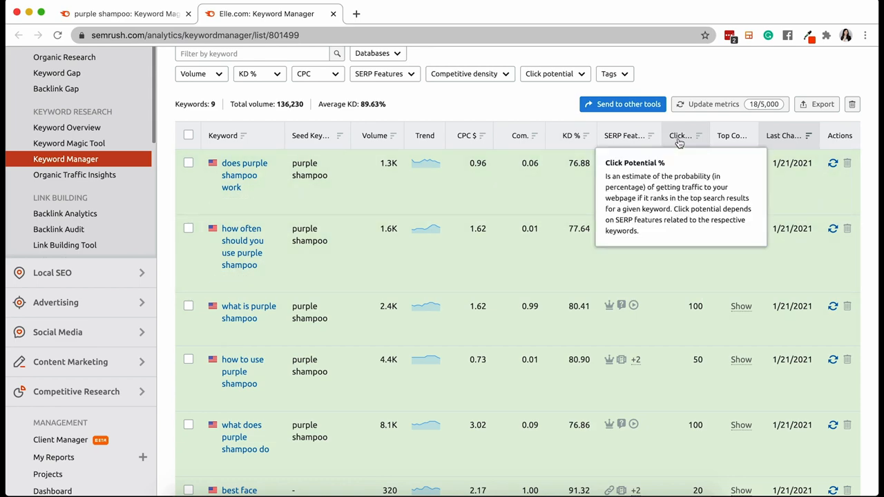
pyautogui.moveTo(685, 83)
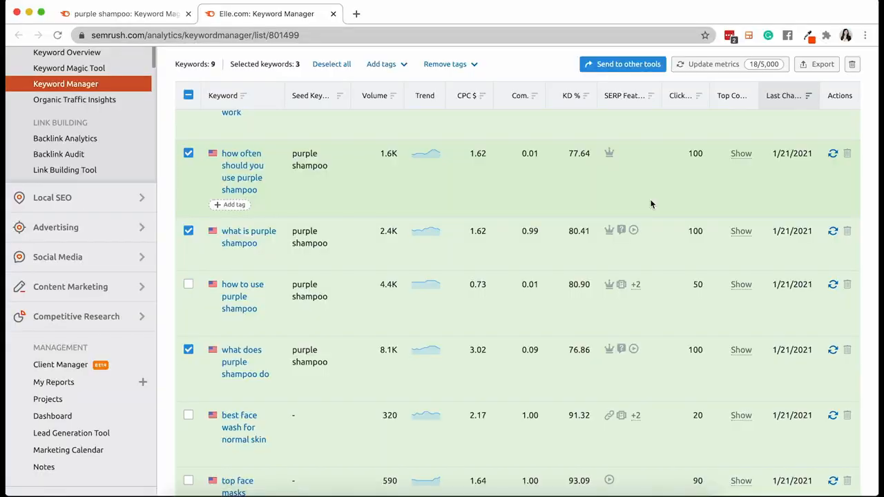
# Launch SEO Writing Assistant from the Content Marketing sidebar section
pyautogui.scroll(3)
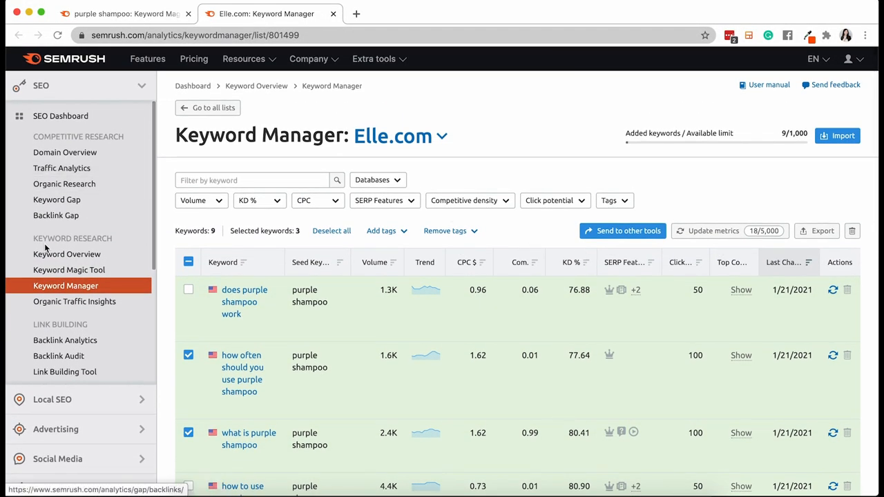
pyautogui.scroll(-3)
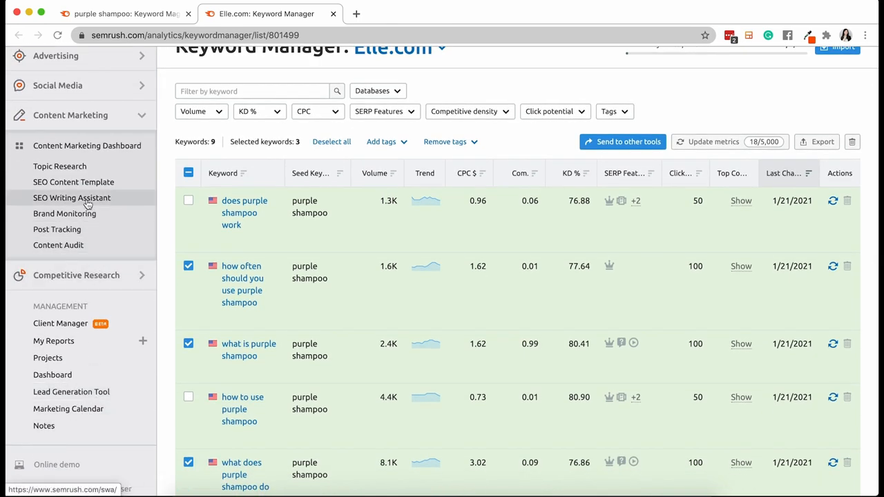
pyautogui.click(71, 198)
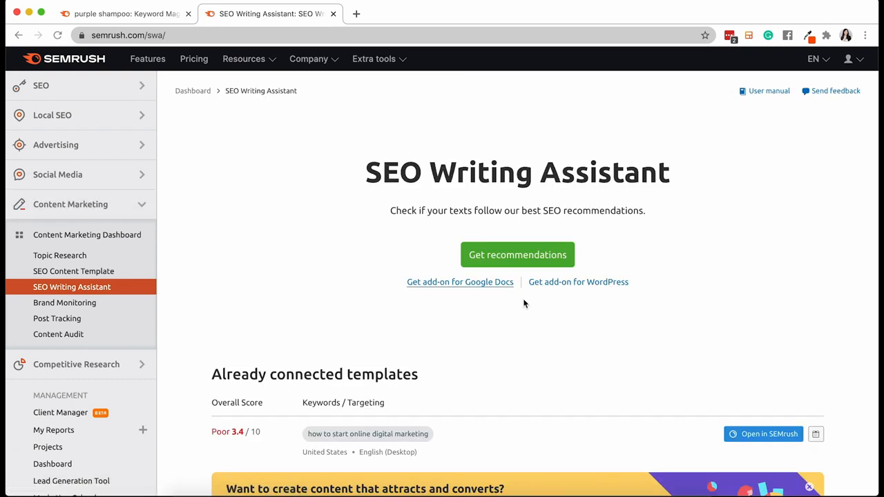
pyautogui.moveTo(482, 345)
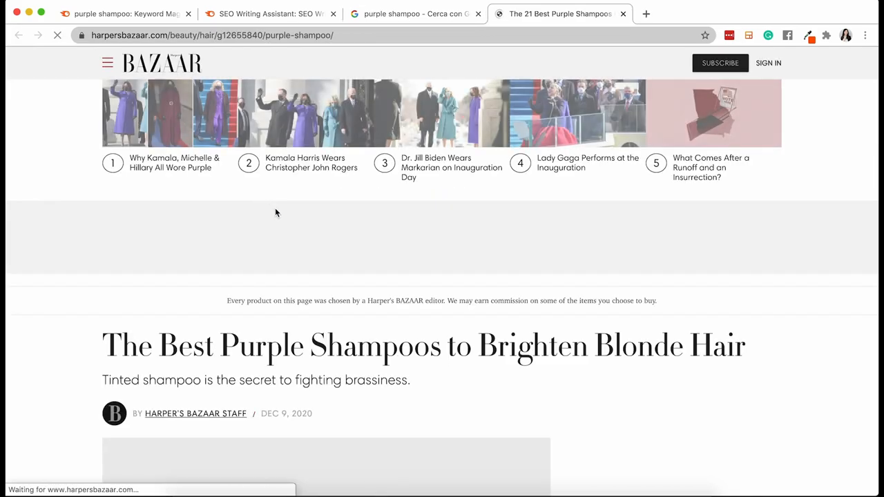
# Copy the Harper's Bazaar purple shampoo article text for the quick checker
pyautogui.scroll(-3)
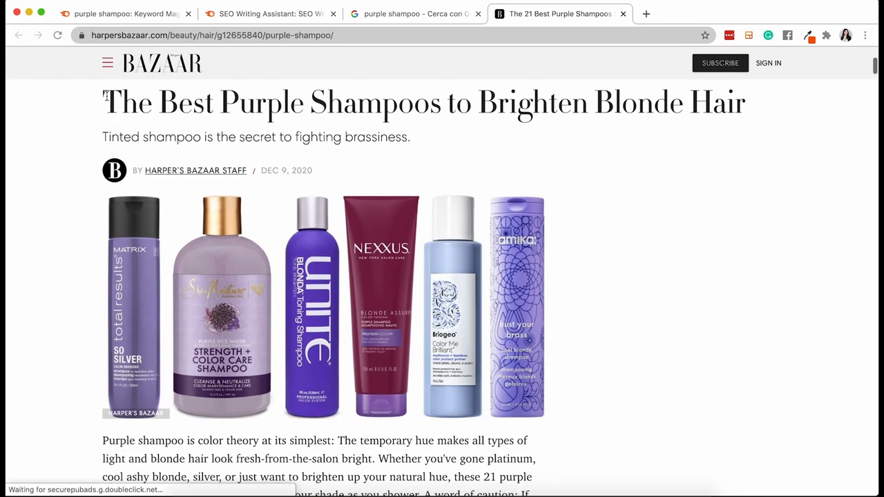
pyautogui.scroll(-3)
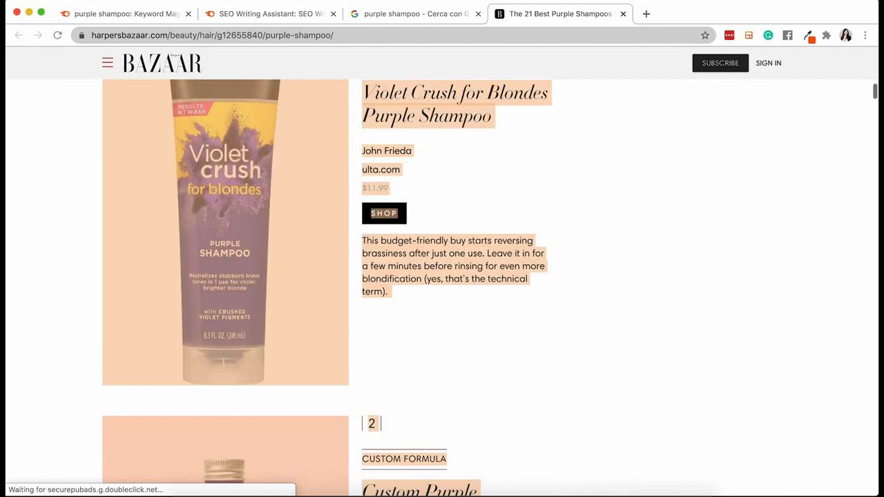
pyautogui.click(269, 14)
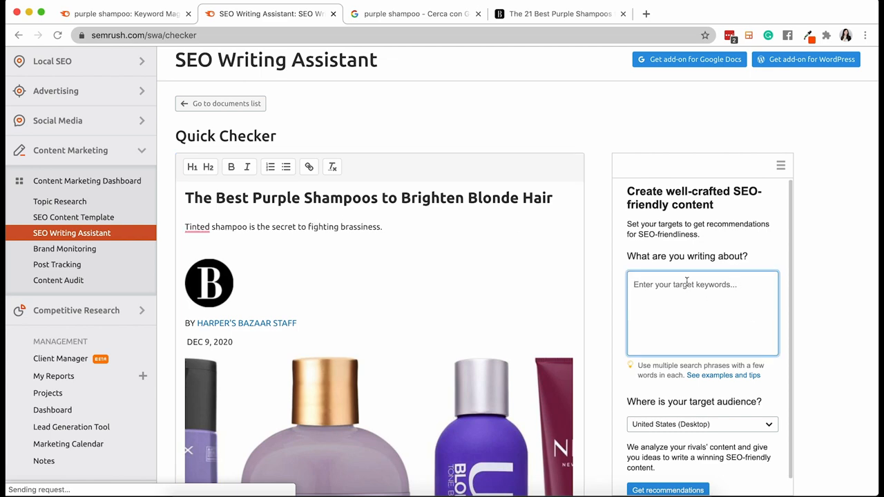
# Enter purple shampoo, how does purple shampoo work and what is purple shampoo, then get recommendations
pyautogui.write('purple s')
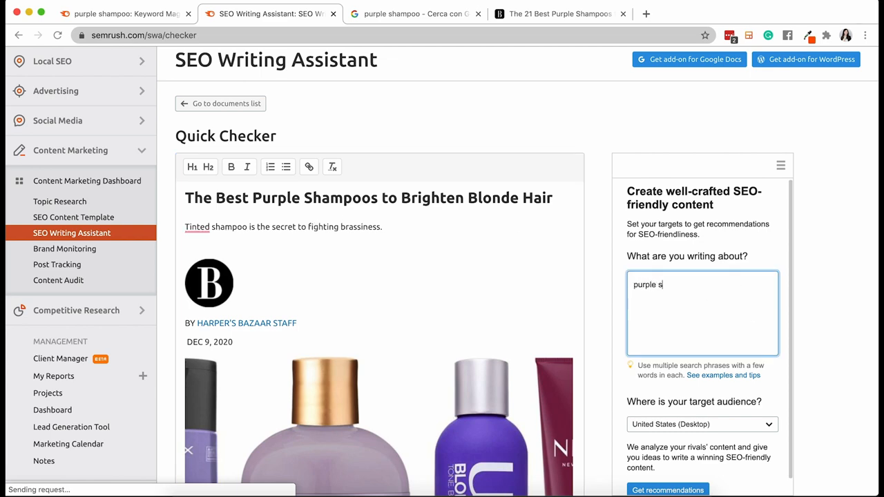
pyautogui.write('how')
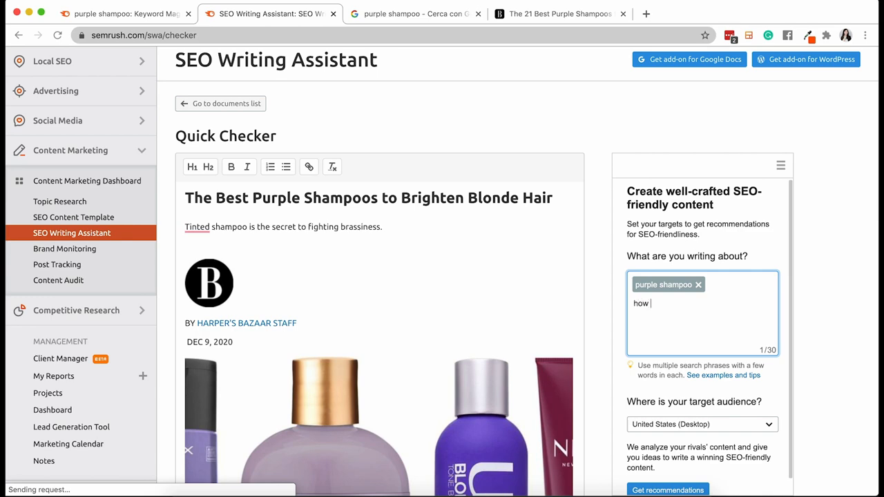
pyautogui.write('does purple shampoo work')
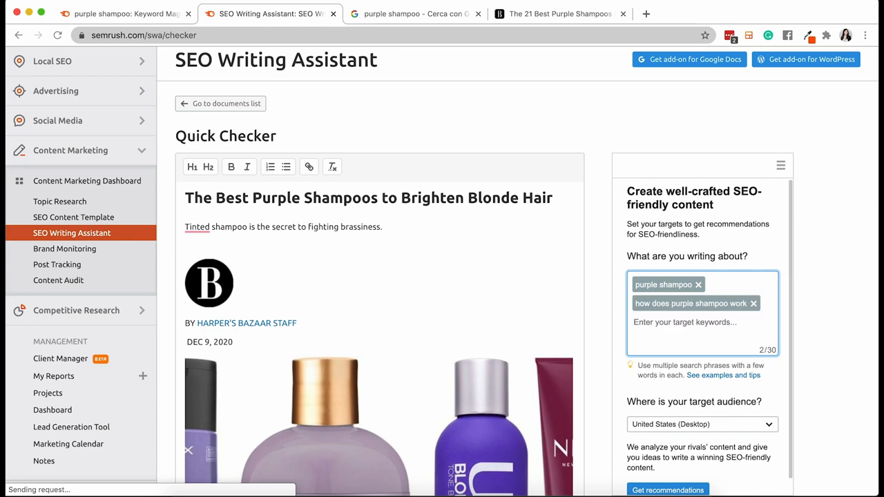
pyautogui.write('what is p')
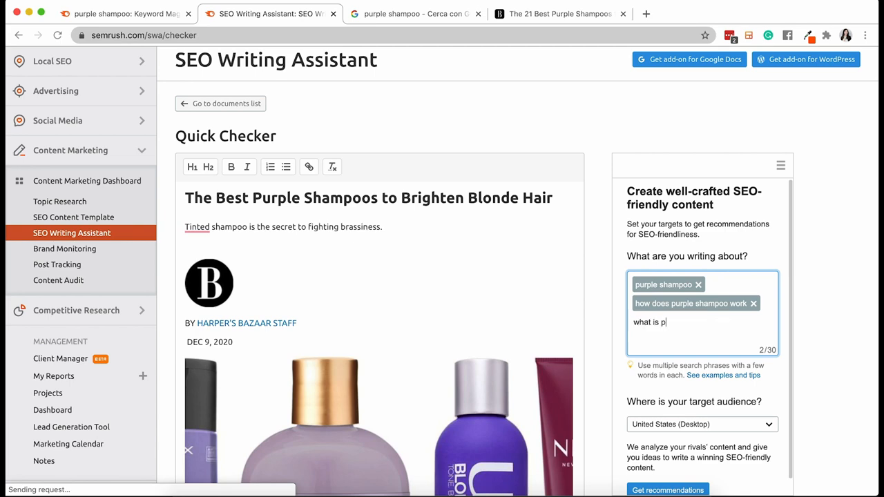
pyautogui.write('urple shampoo')
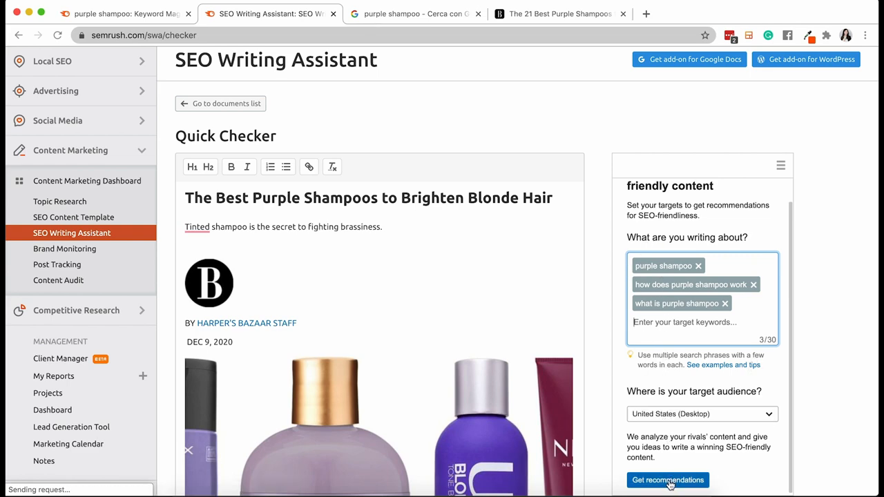
pyautogui.click(668, 480)
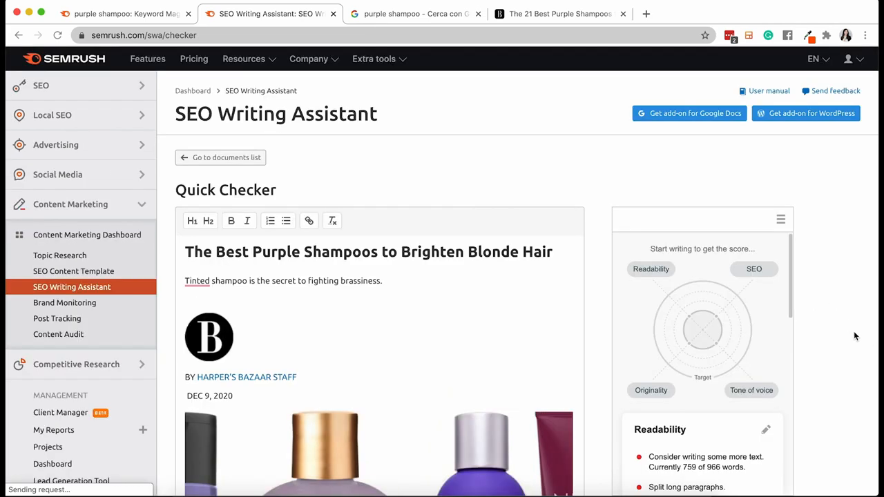
pyautogui.scroll(-3)
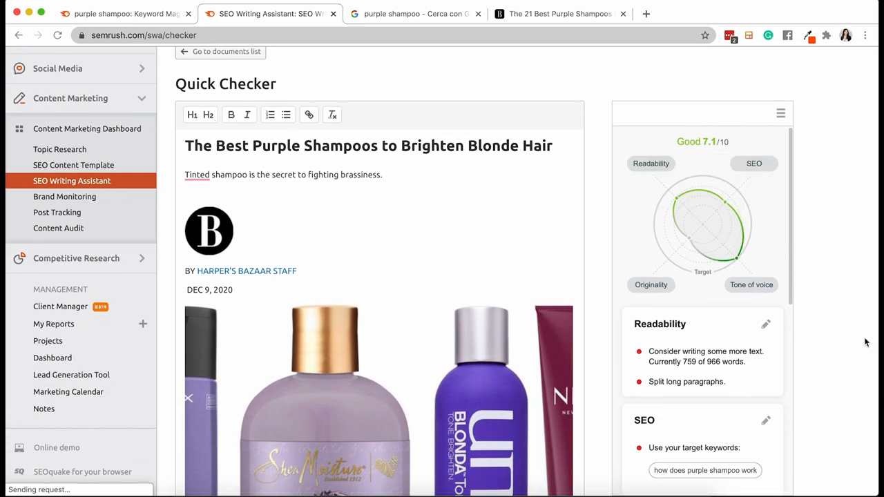
pyautogui.scroll(-3)
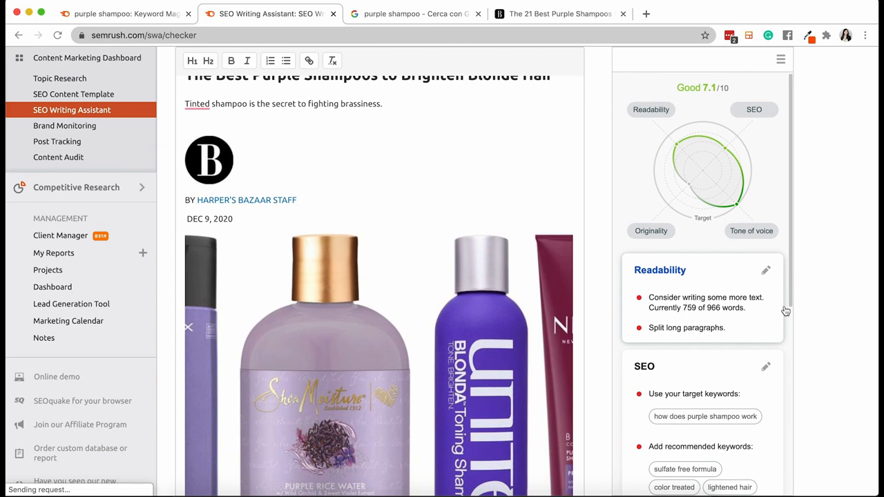
pyautogui.scroll(-3)
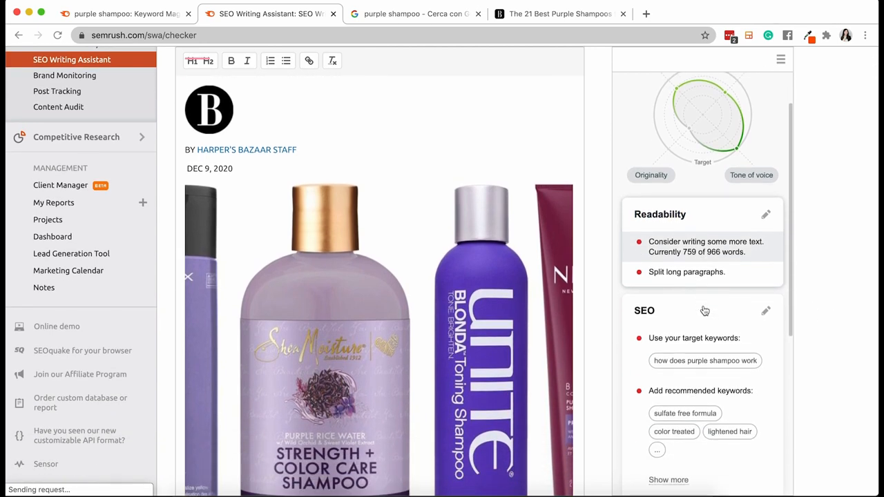
pyautogui.scroll(-3)
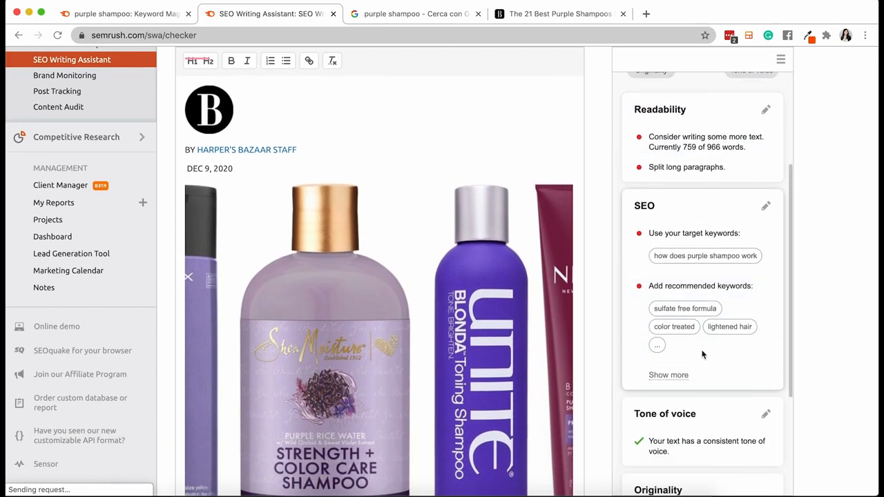
pyautogui.moveTo(701, 365)
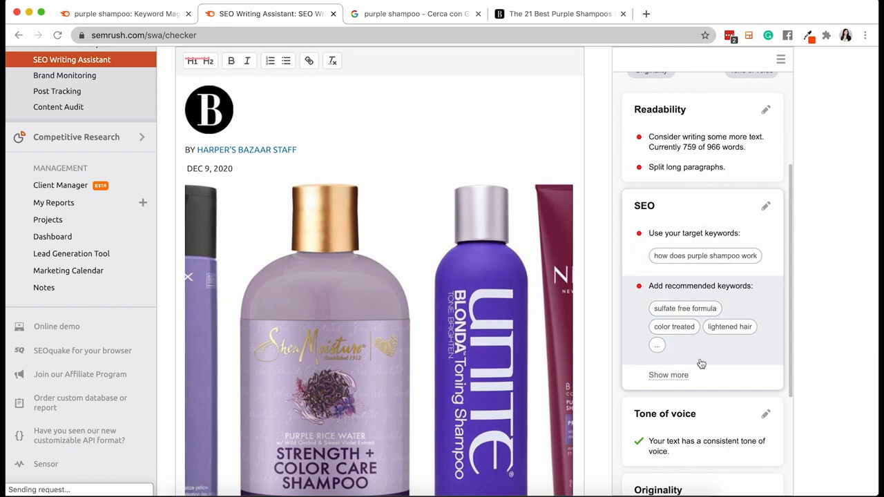
pyautogui.scroll(-3)
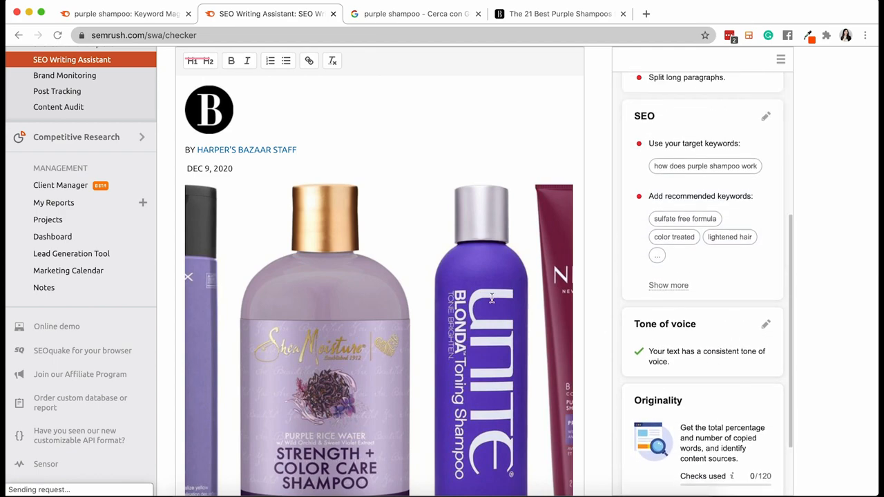
pyautogui.scroll(-3)
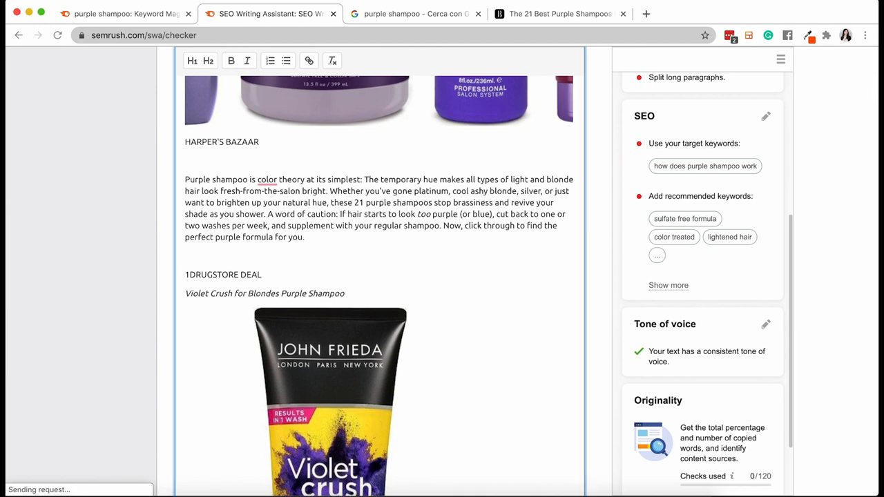
# Type 'How does sulfate free formula work?' on a new line below the intro paragraph
pyautogui.click(185, 256)
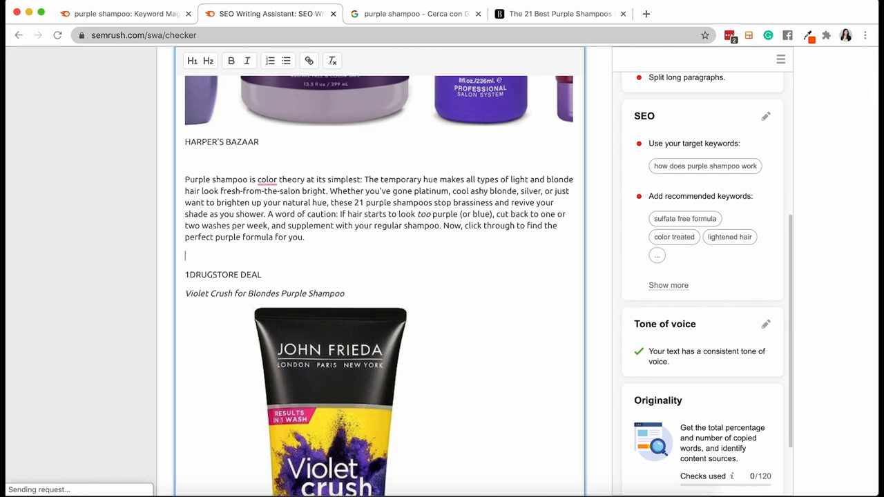
pyautogui.write('How does')
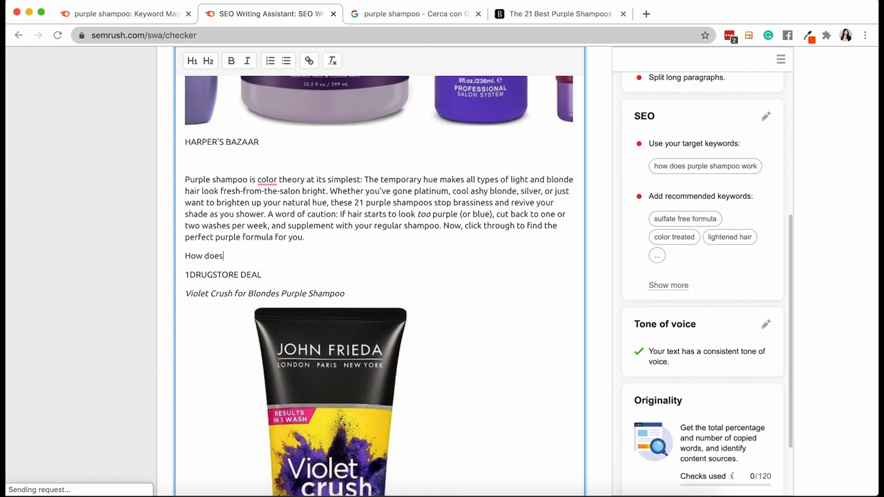
pyautogui.write('sulfate fre')
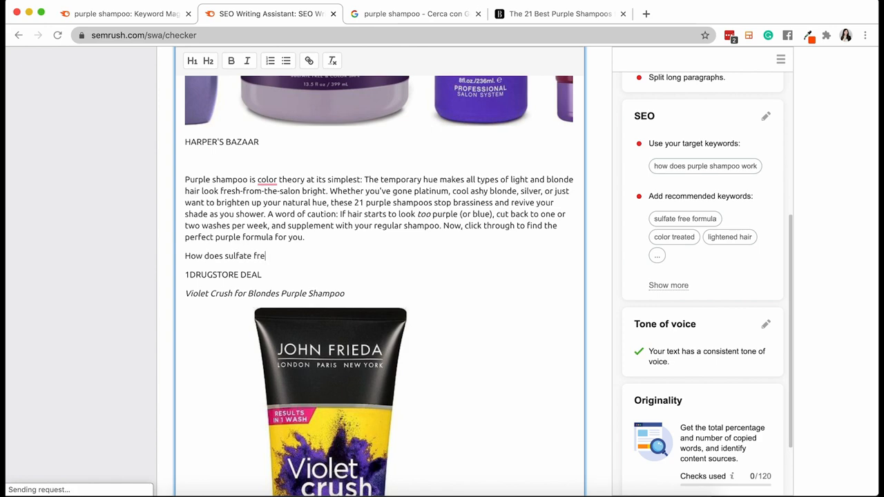
pyautogui.write('e formula')
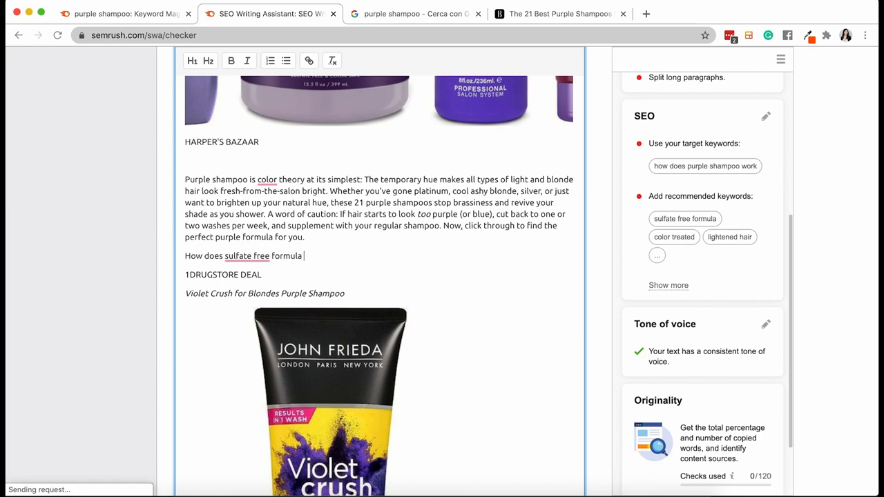
pyautogui.write('work?')
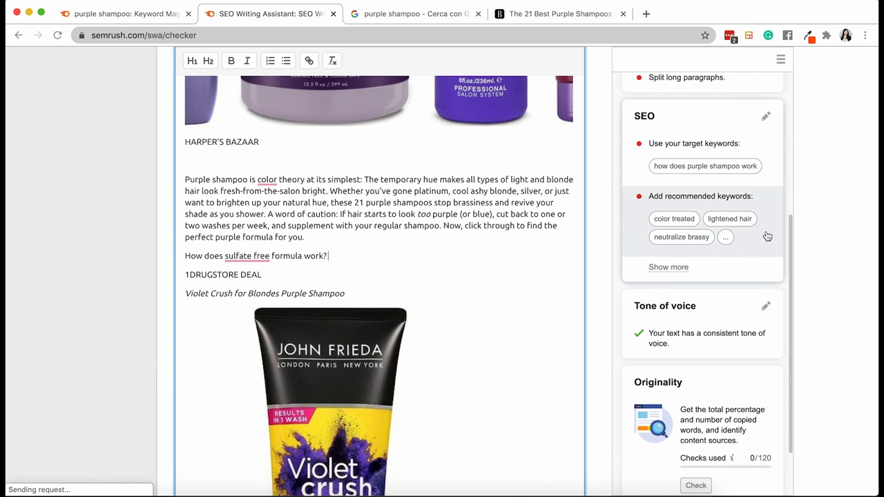
# Check the 7.2/10 score, view Originality details and run an originality check
pyautogui.scroll(-3)
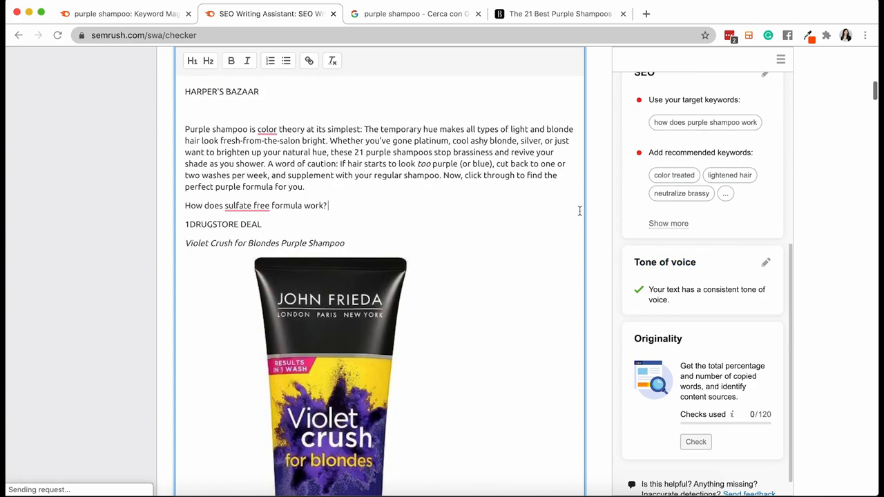
pyautogui.scroll(3)
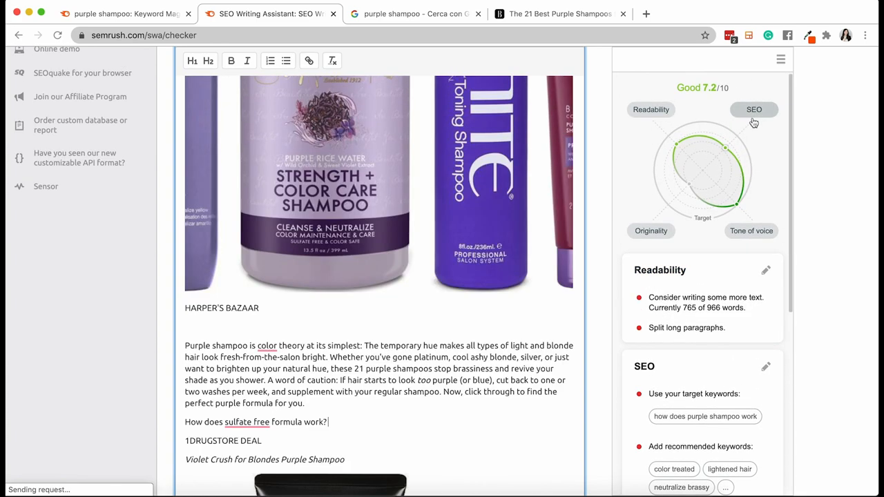
pyautogui.click(651, 231)
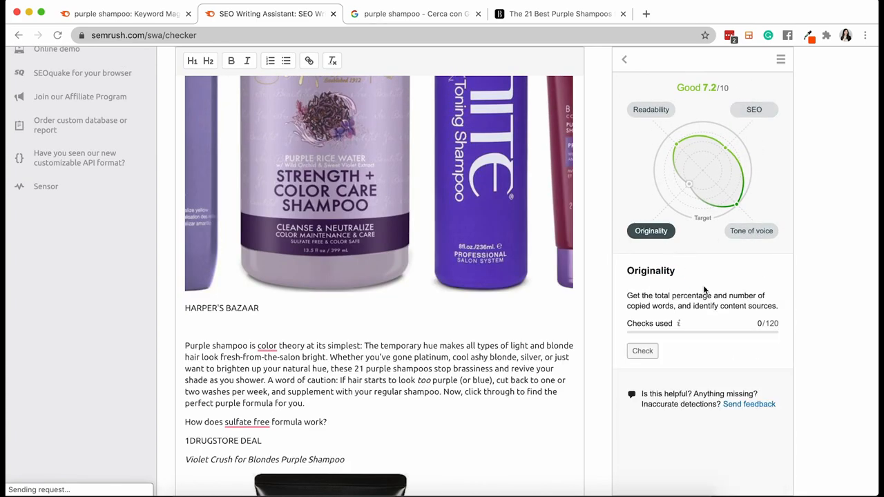
pyautogui.click(641, 351)
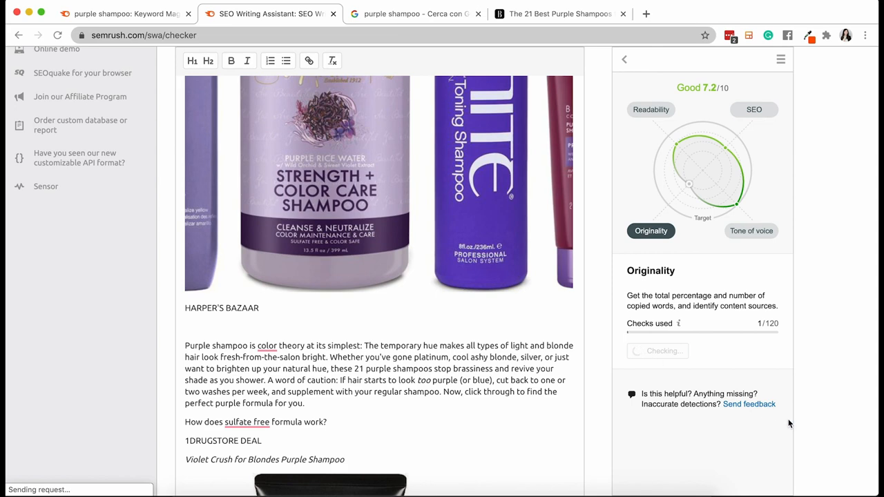
pyautogui.moveTo(740, 423)
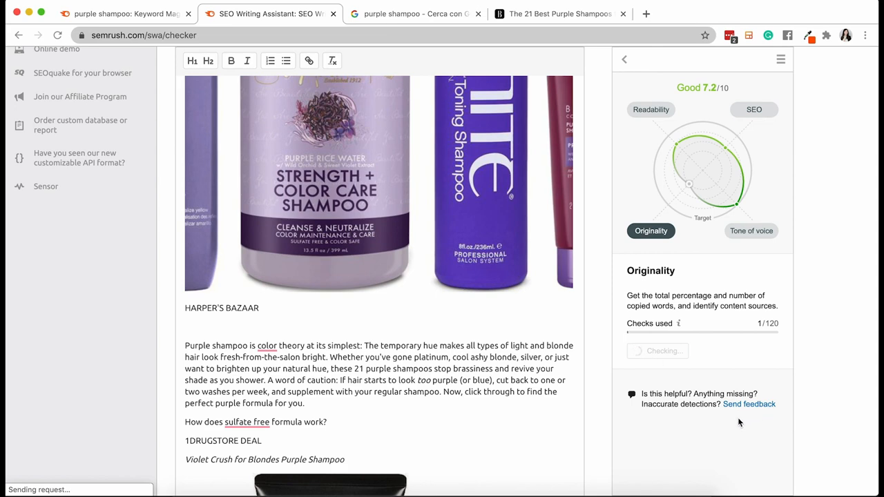